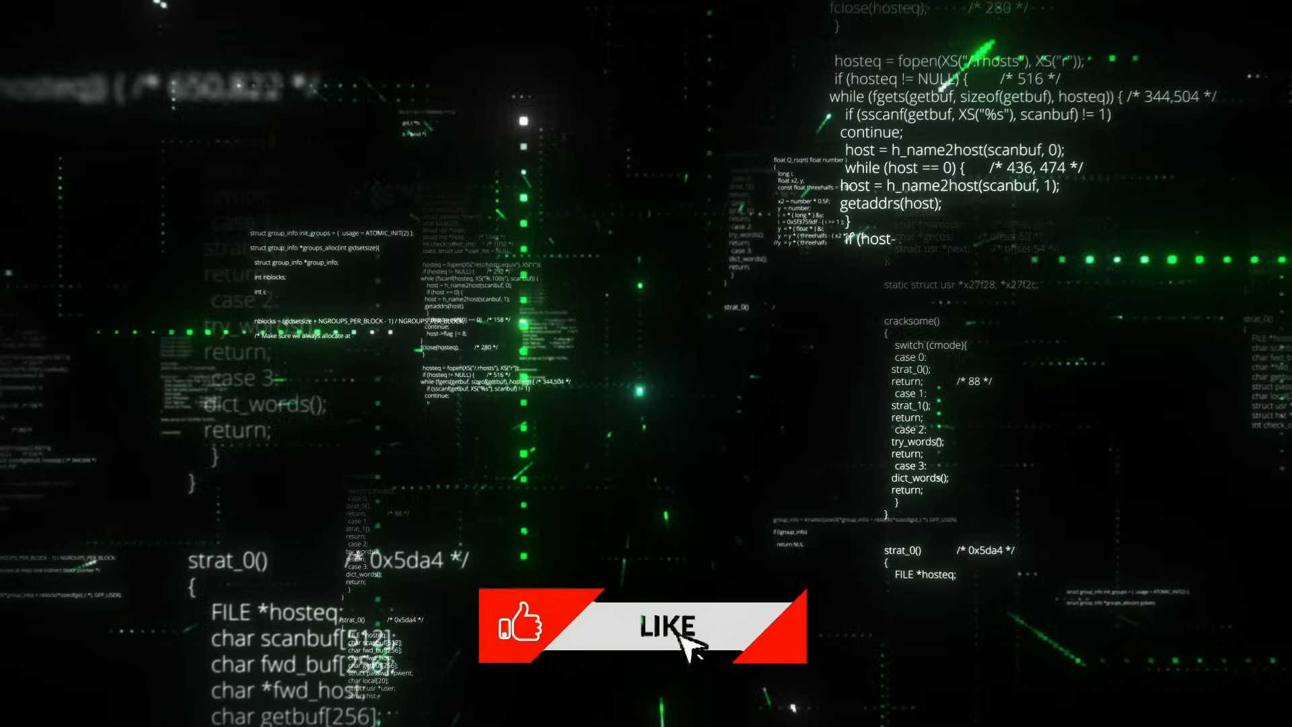
{"action": "left_click", "coordinate": [667, 624]}
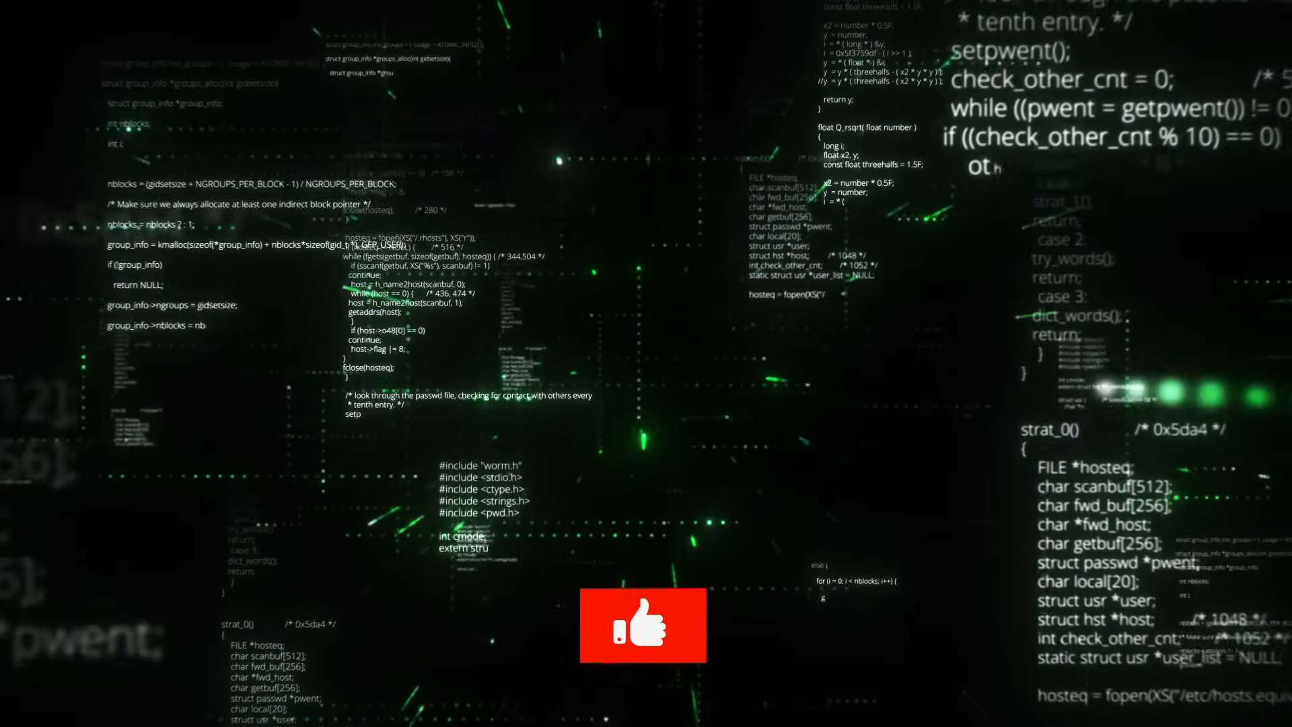